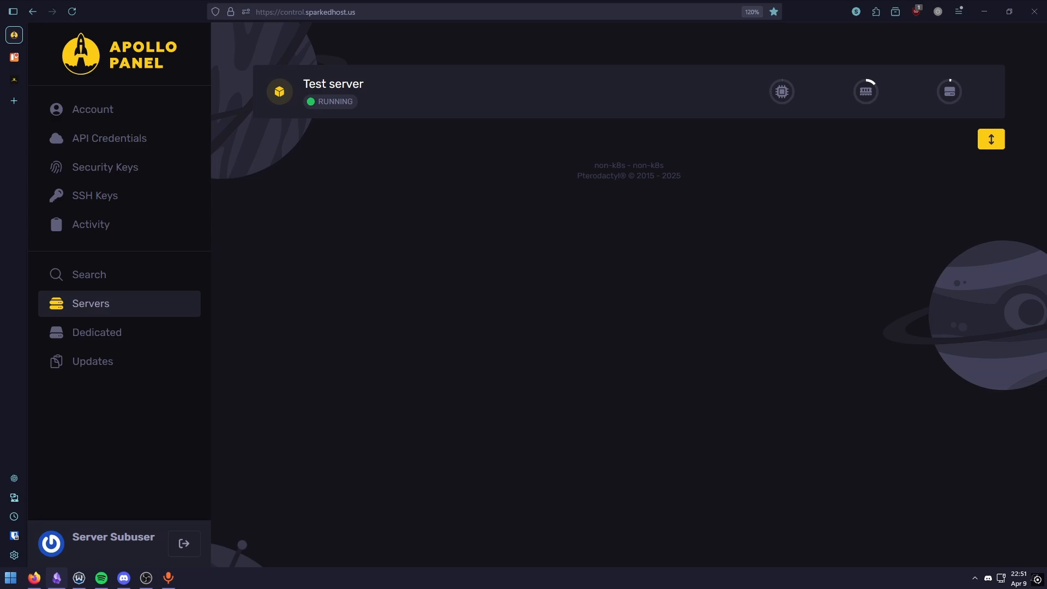
mouse_move(359, 160)
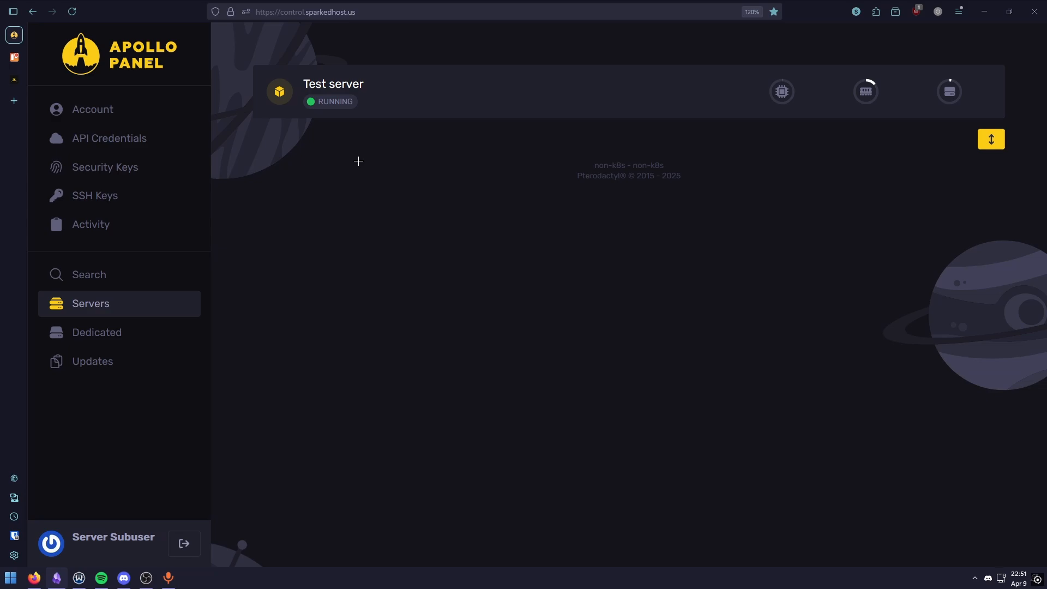
Step: Open the Test server from the Servers list to reach its files
click(333, 93)
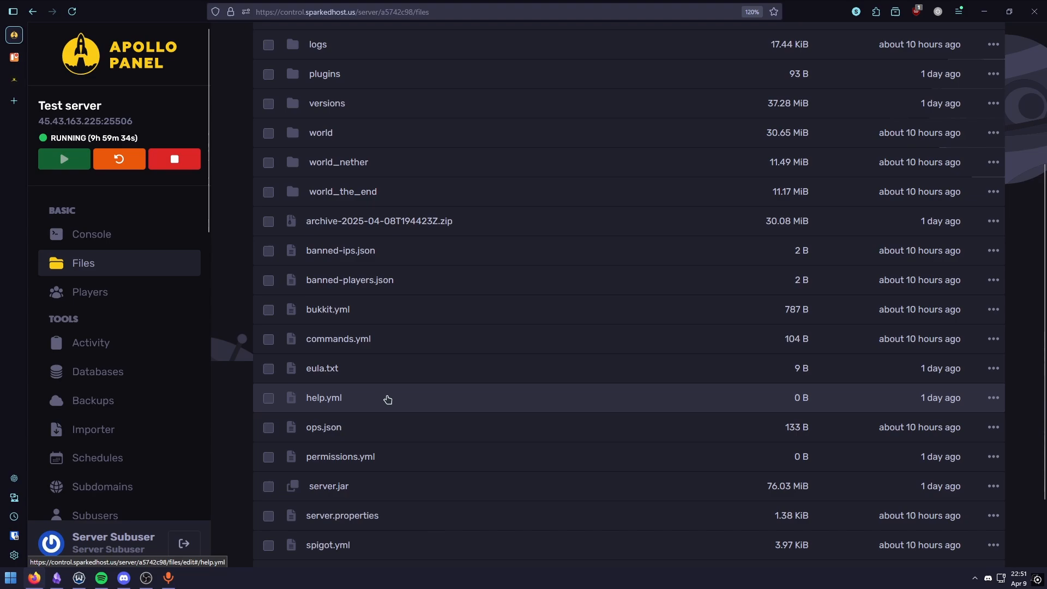
Step: Set enforce-whitelist to true in server.properties and restart the Test server
click(342, 515)
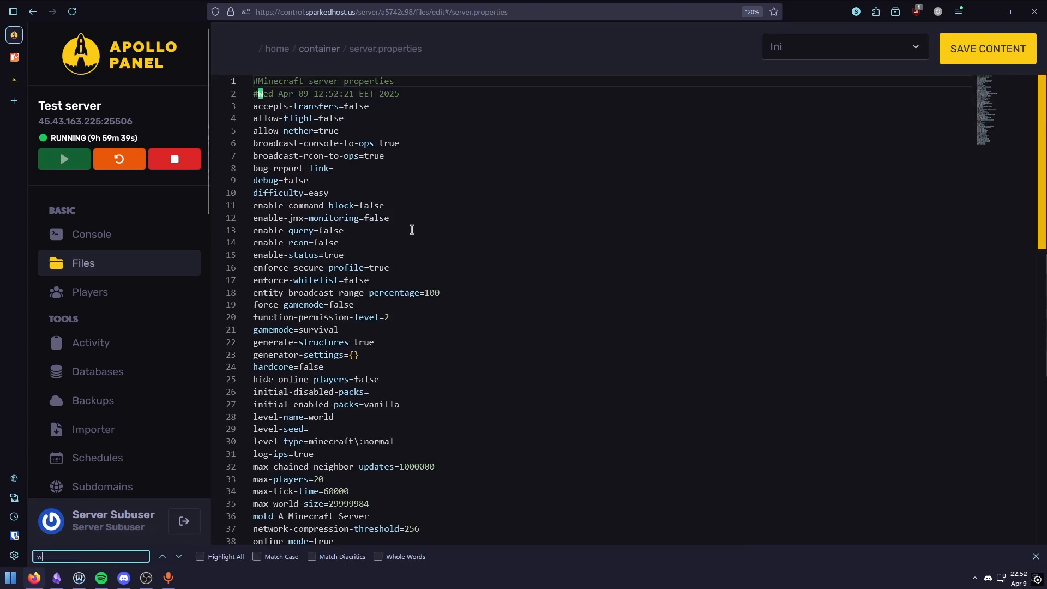
text(hitelist)
click(609, 280)
text(tru)
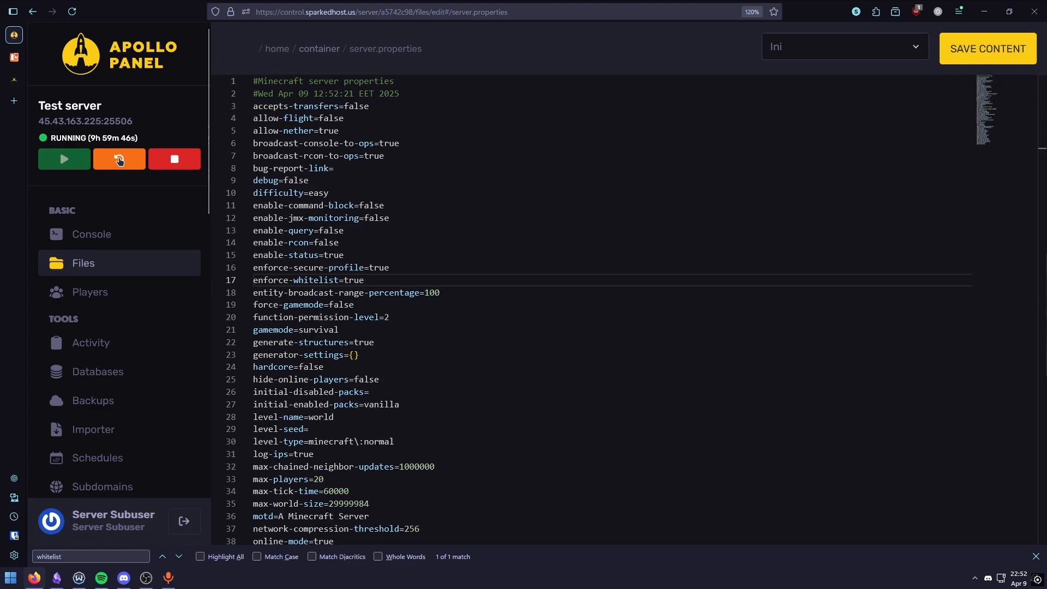
click(92, 234)
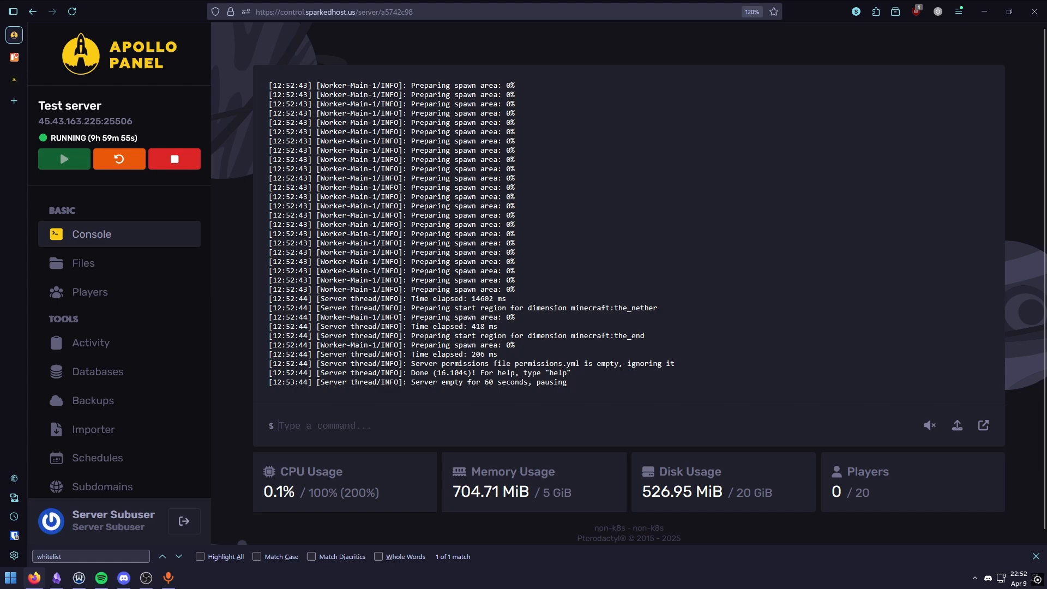
Step: Run 'whitelist on', 'whitelist off', then add and remove SparkedHost in the console
text(whitelist on)
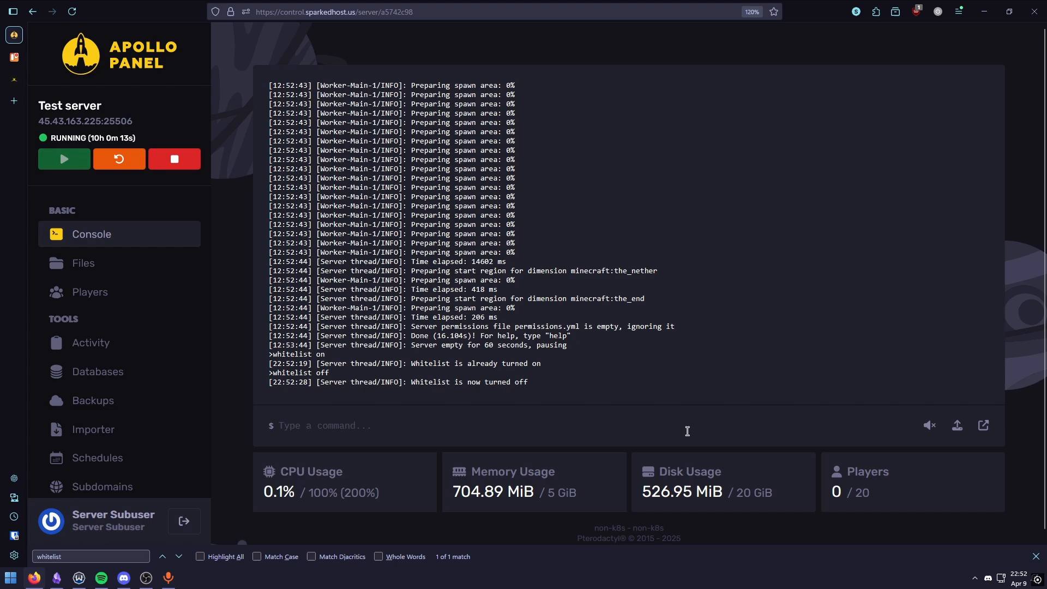
text(whitelis)
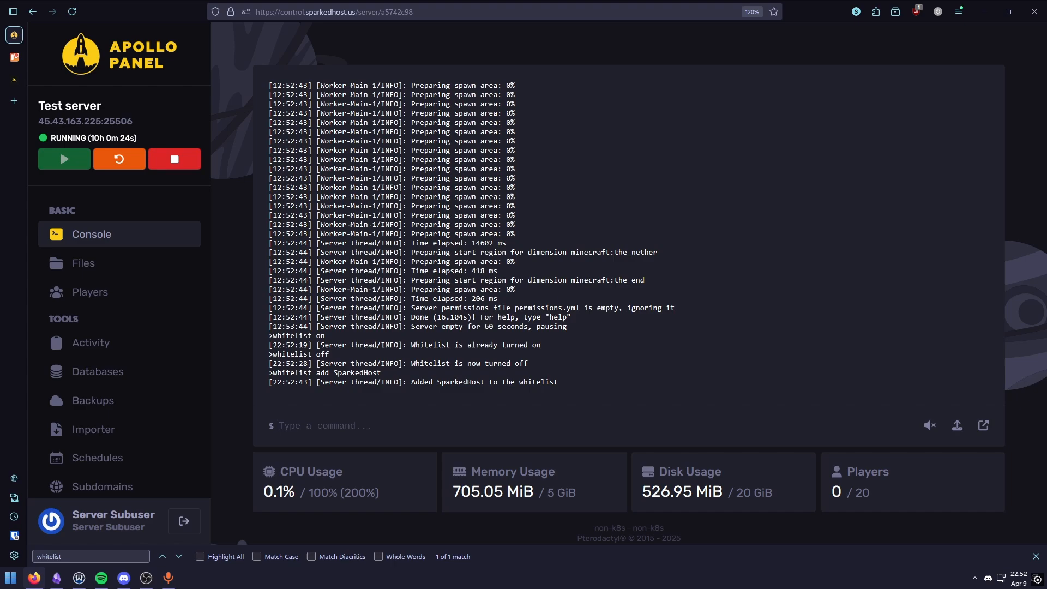
text(w)
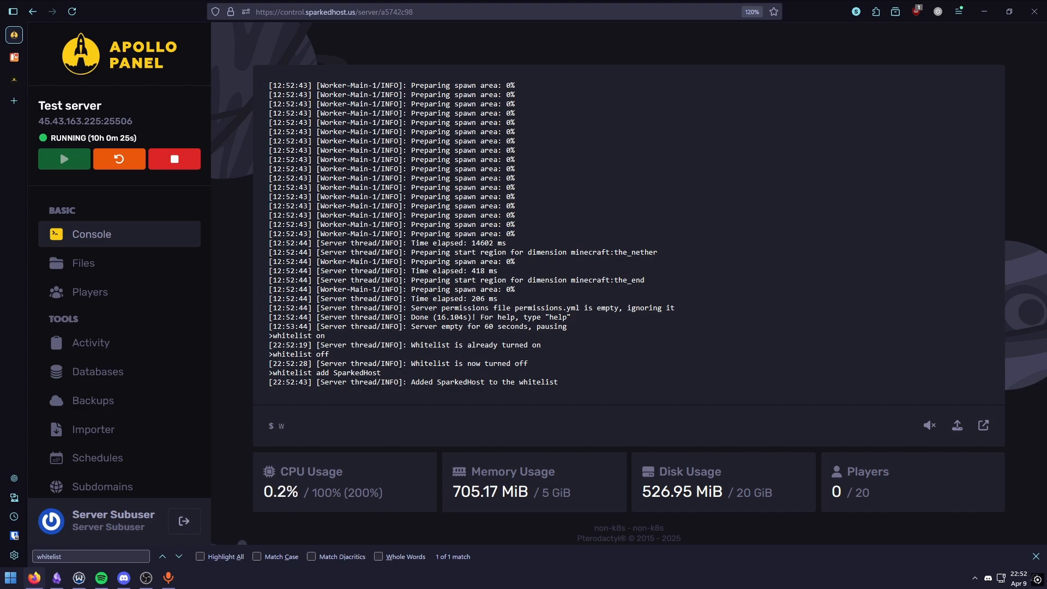
text(whitelist remove Spa)
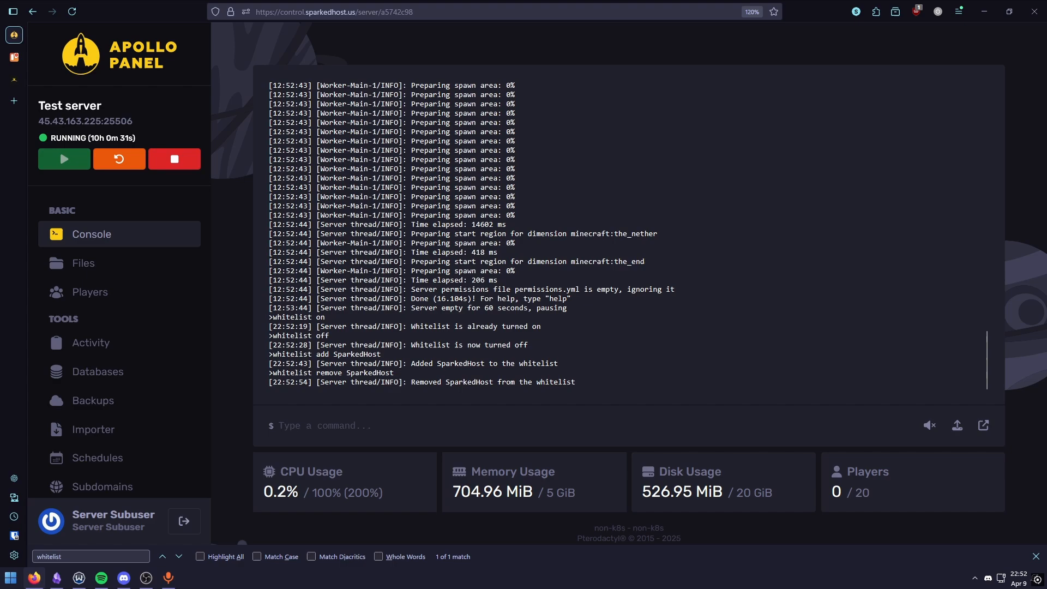
text(wh)
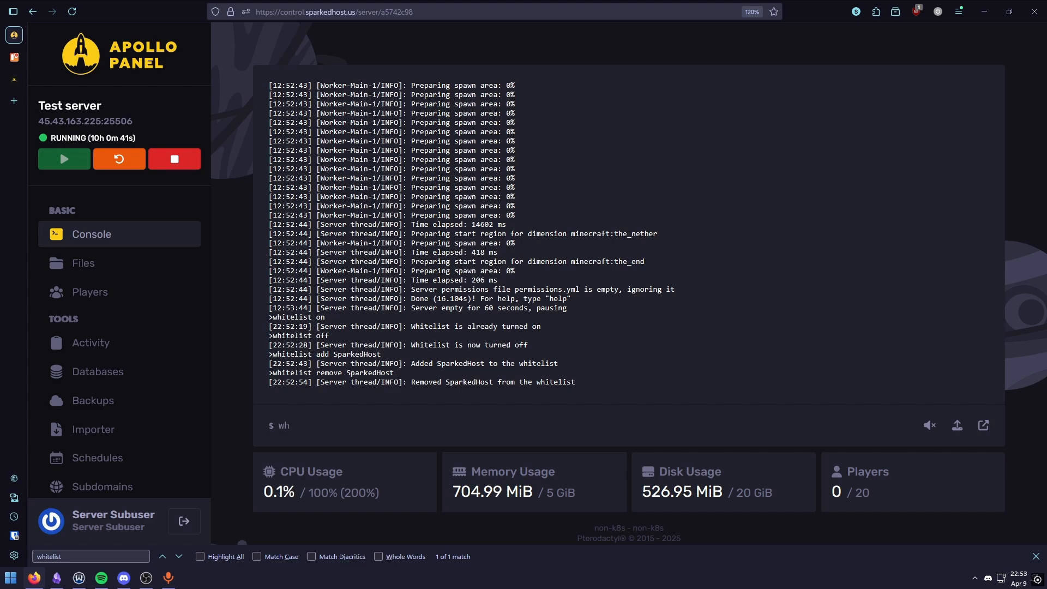